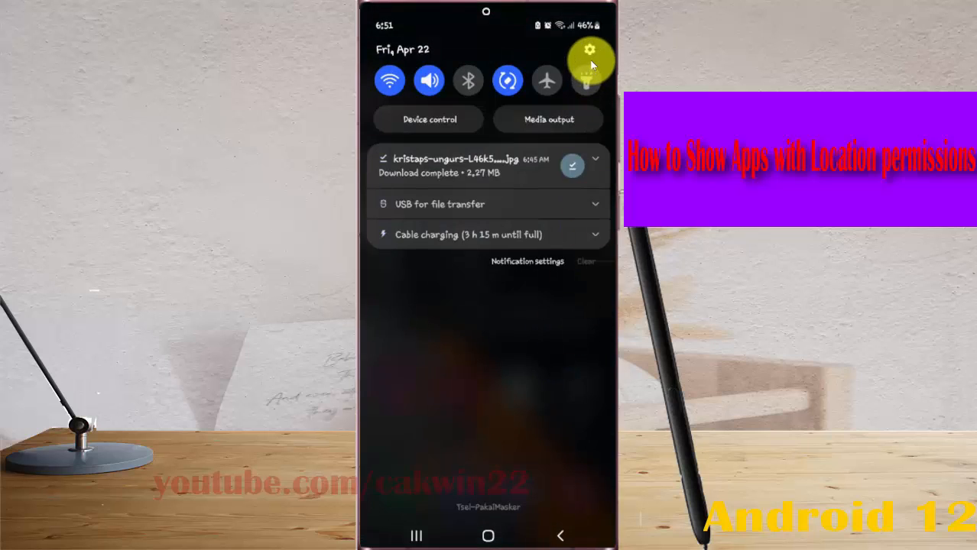
# Go from the quick panel into Settings and down to the Privacy page
pyautogui.click(587, 52)
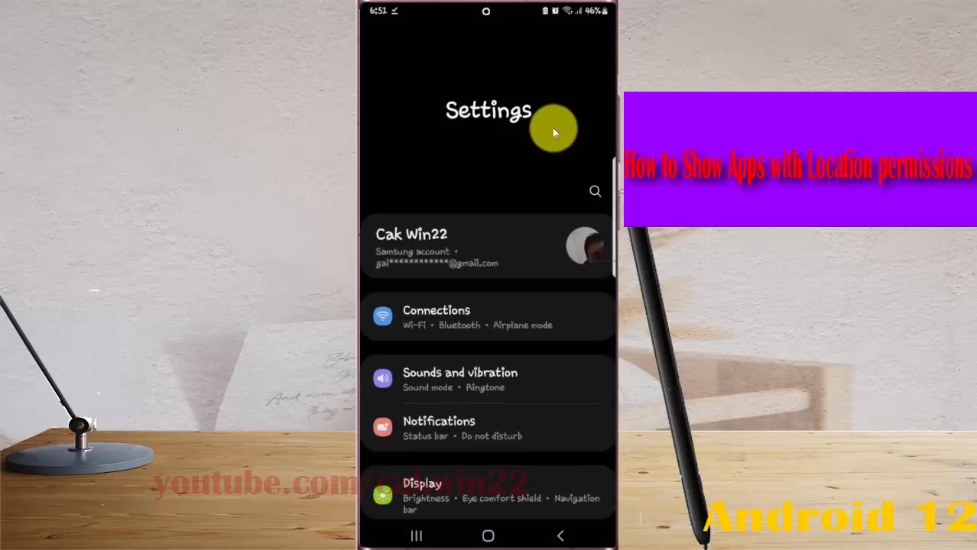
pyautogui.moveTo(504, 485)
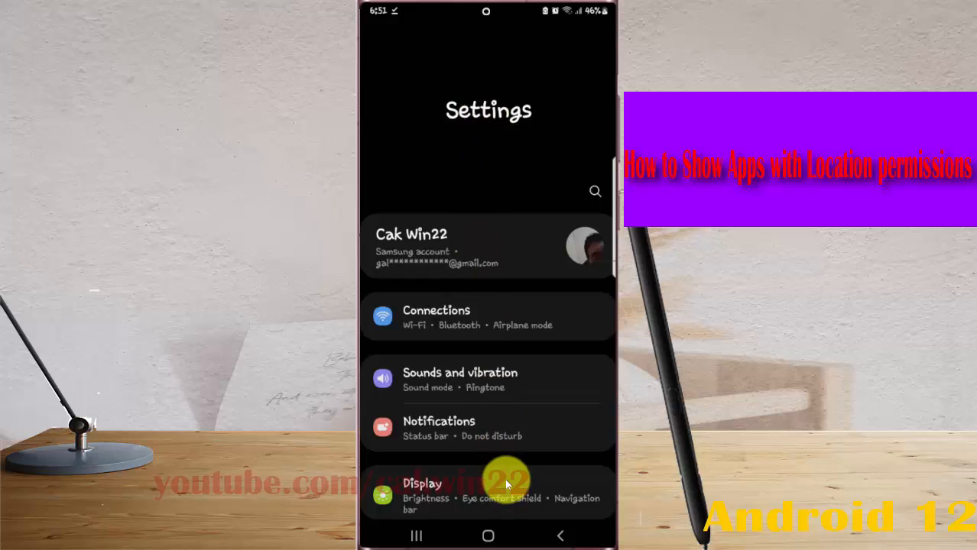
pyautogui.scroll(-3)
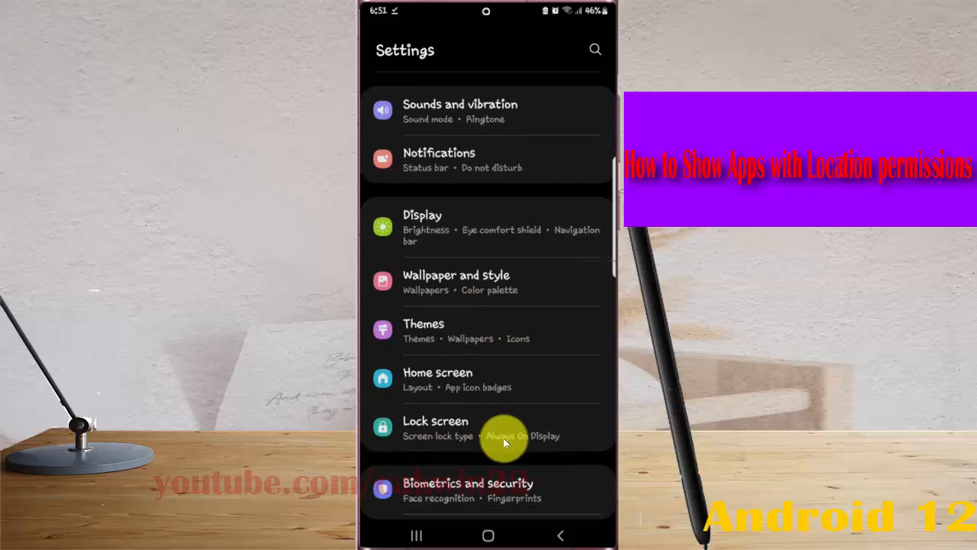
pyautogui.scroll(-3)
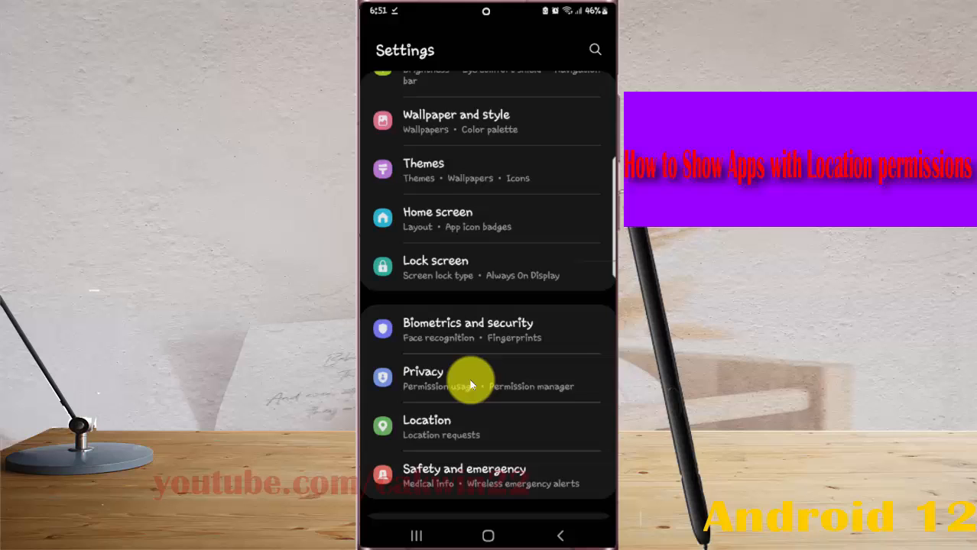
pyautogui.click(472, 379)
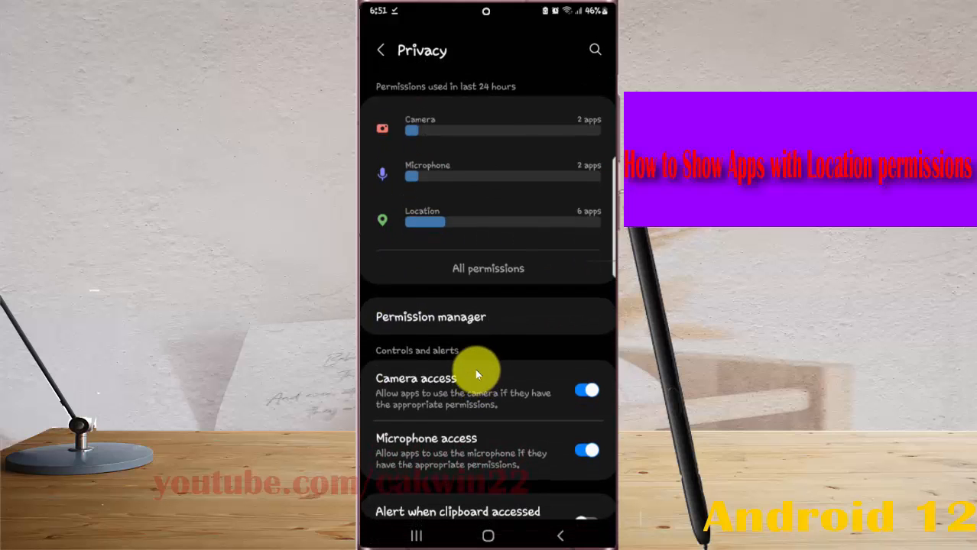
pyautogui.moveTo(481, 324)
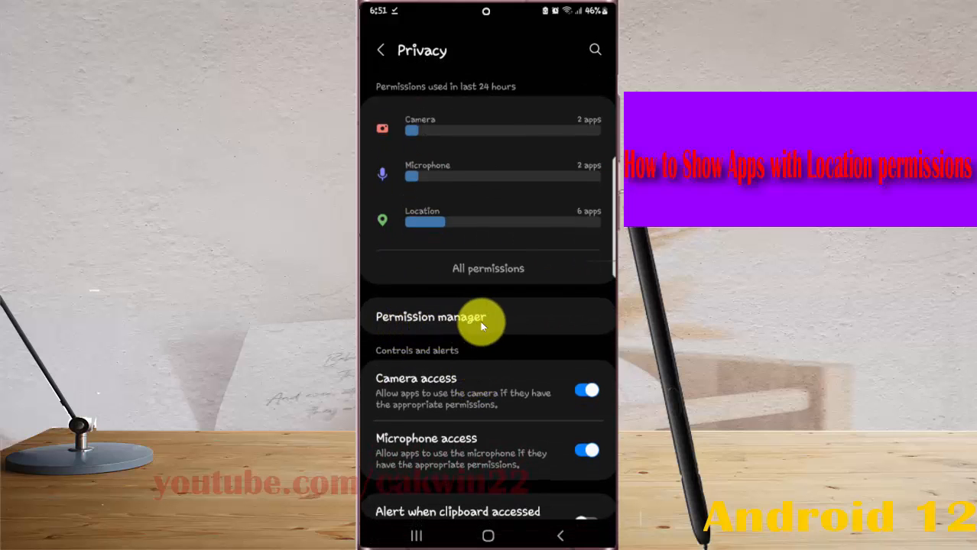
# Enter Permission manager and choose the Location permission from the list
pyautogui.click(478, 321)
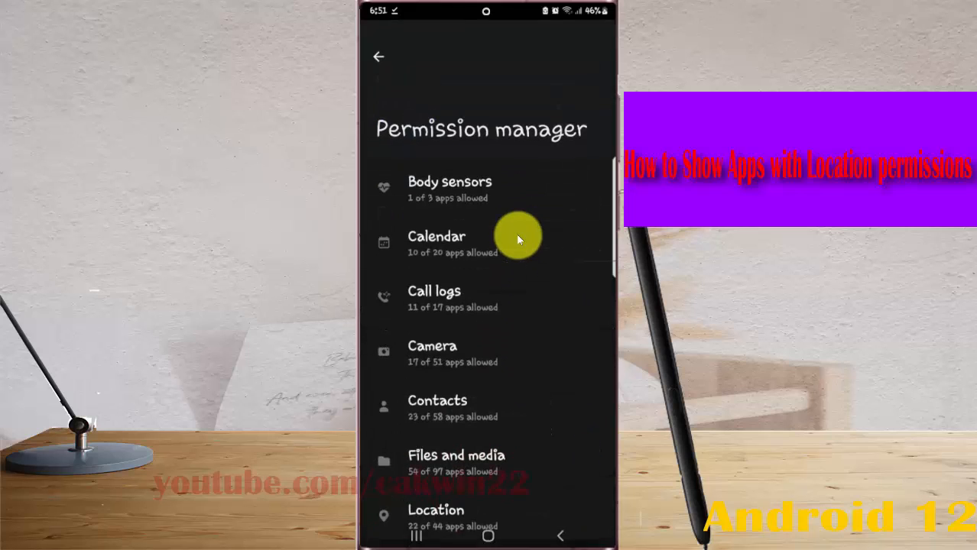
pyautogui.scroll(-3)
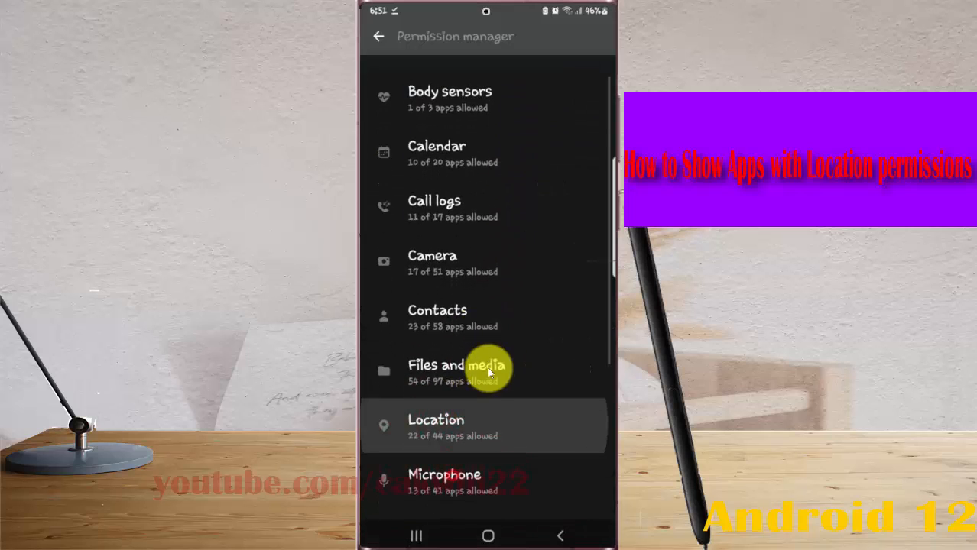
pyautogui.click(435, 425)
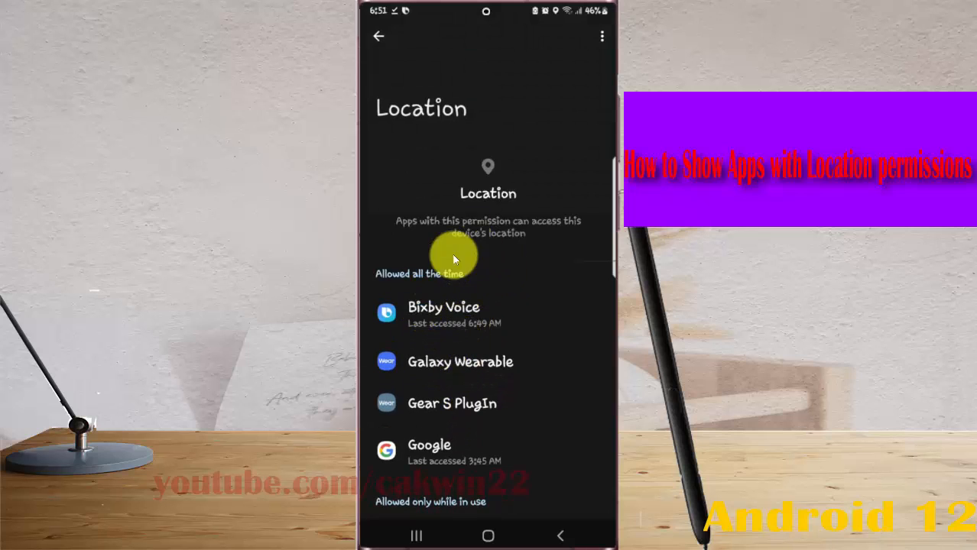
# Review the apps allowed location access and select Bixby Voice's permission options
pyautogui.scroll(-3)
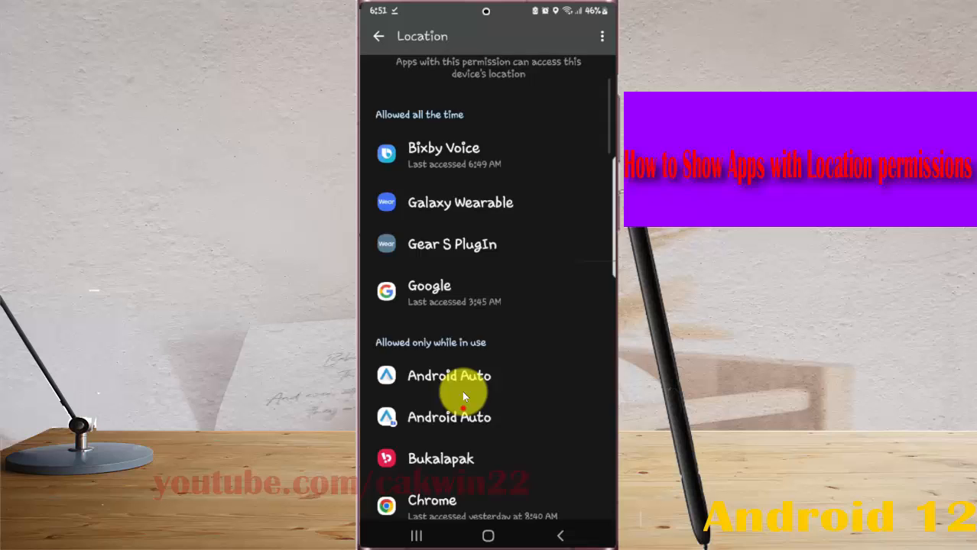
pyautogui.scroll(-3)
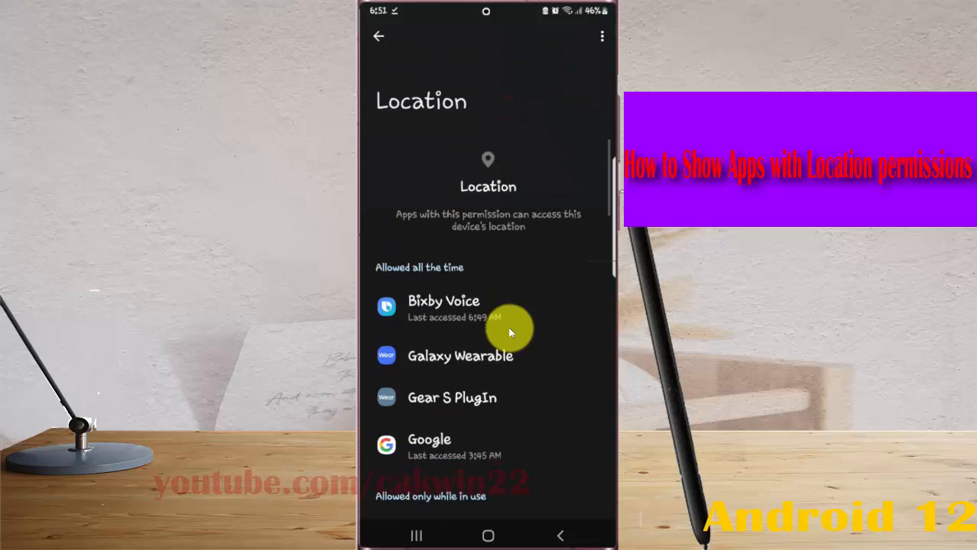
pyautogui.scroll(-3)
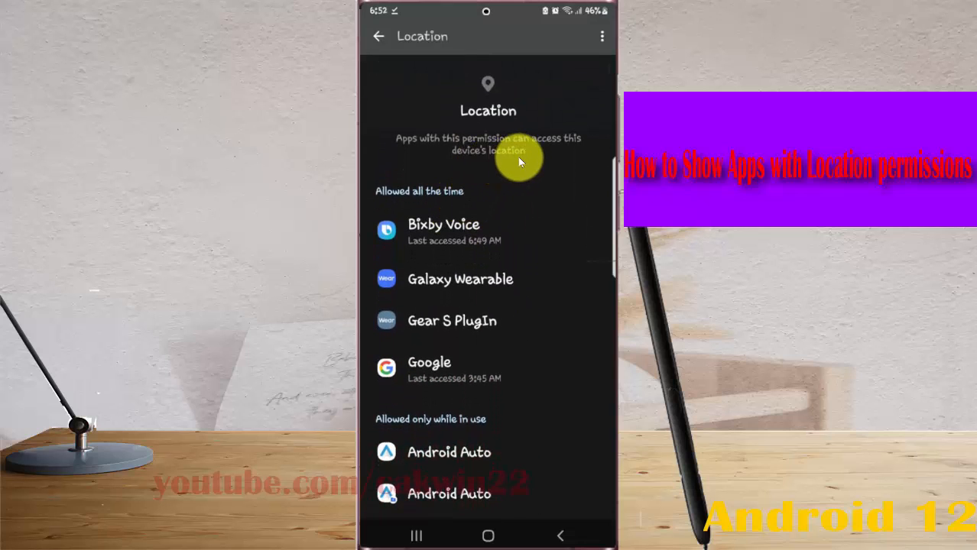
pyautogui.moveTo(504, 229)
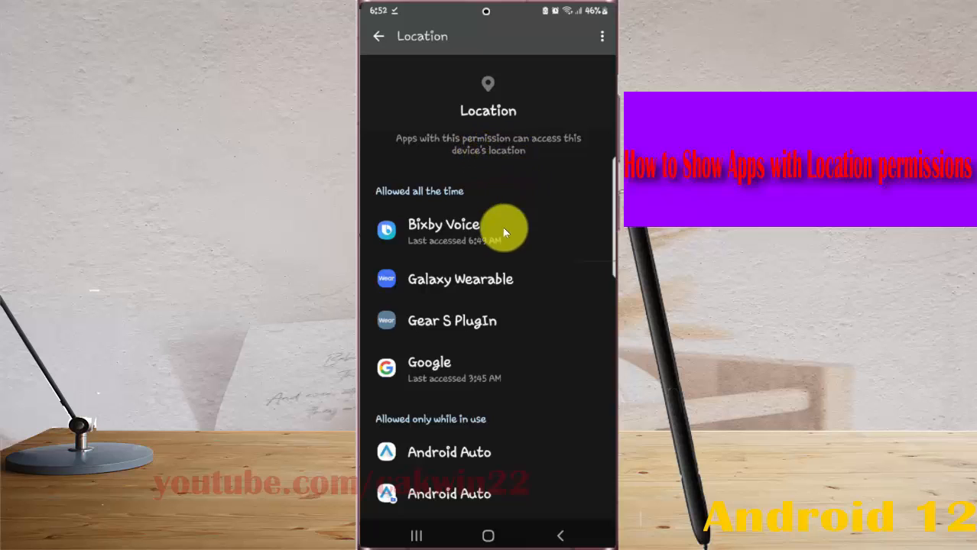
pyautogui.moveTo(451, 284)
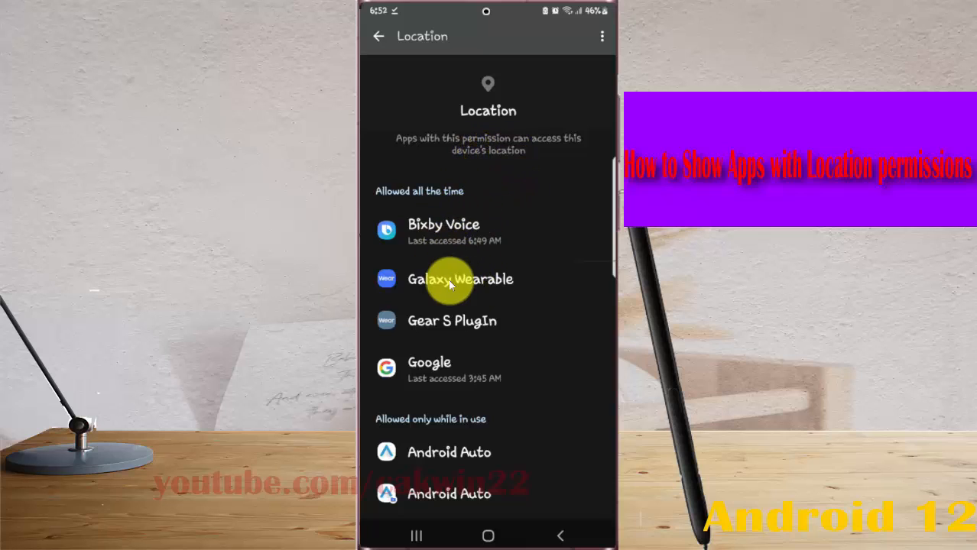
pyautogui.moveTo(416, 205)
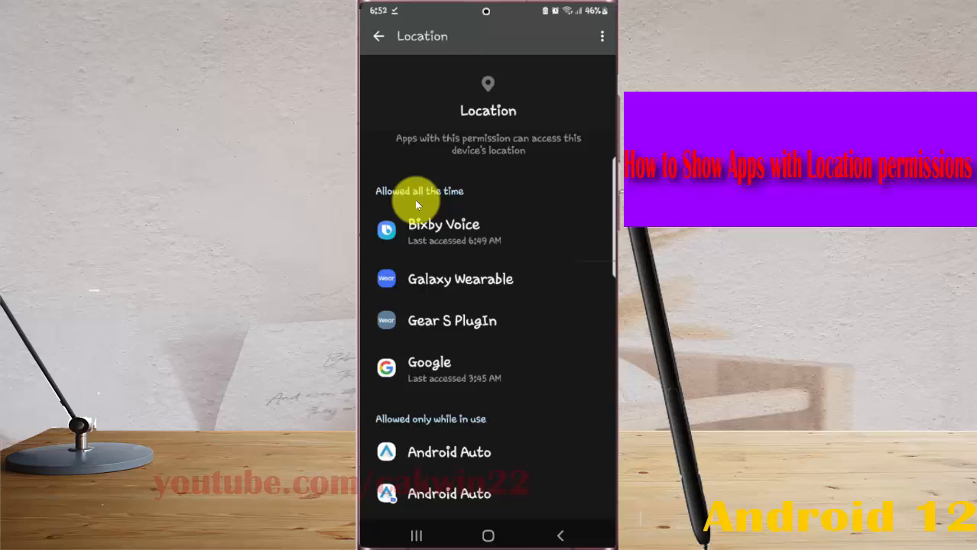
pyautogui.moveTo(434, 244)
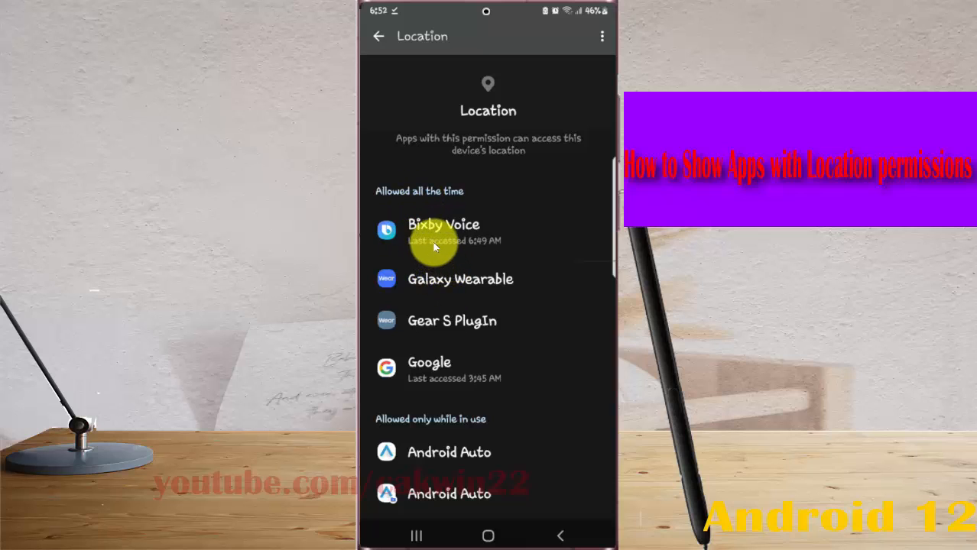
pyautogui.click(437, 245)
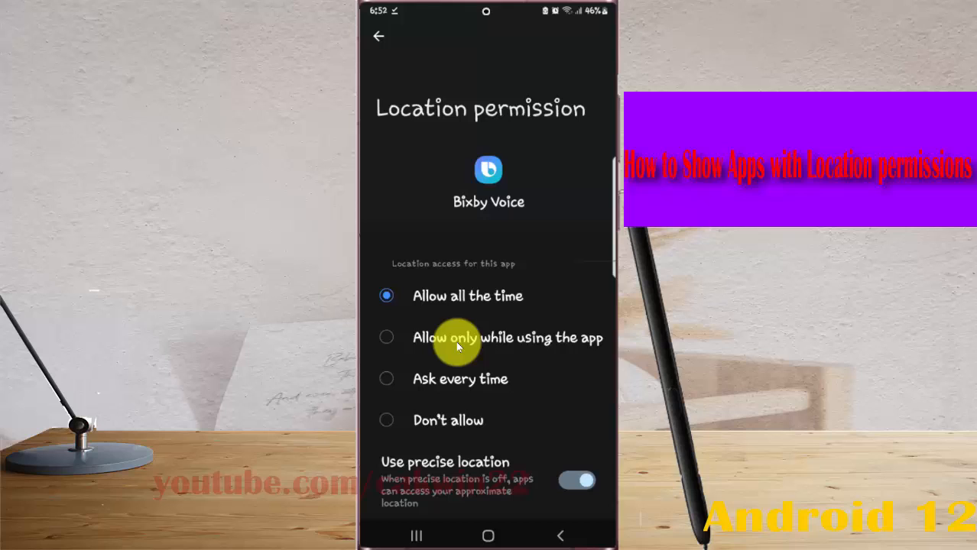
pyautogui.moveTo(456, 394)
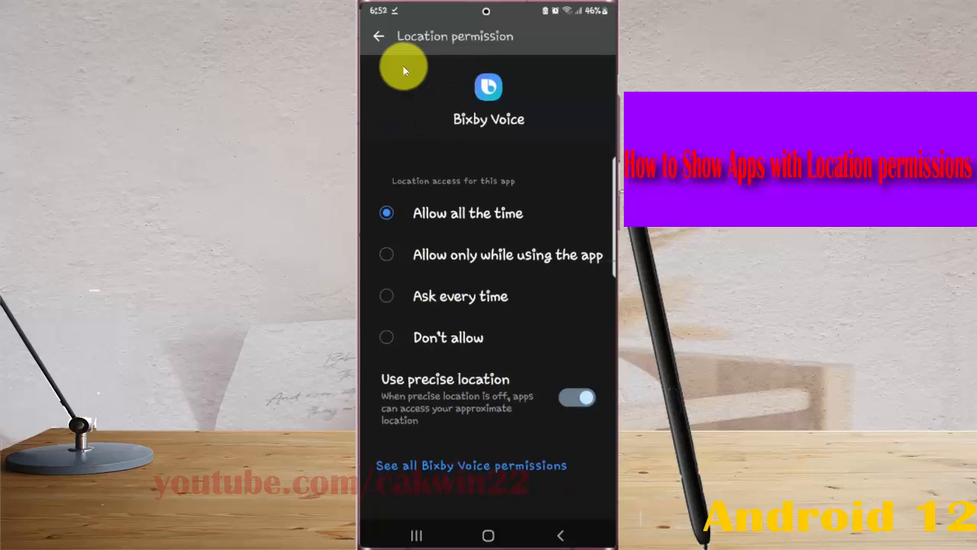
pyautogui.click(378, 36)
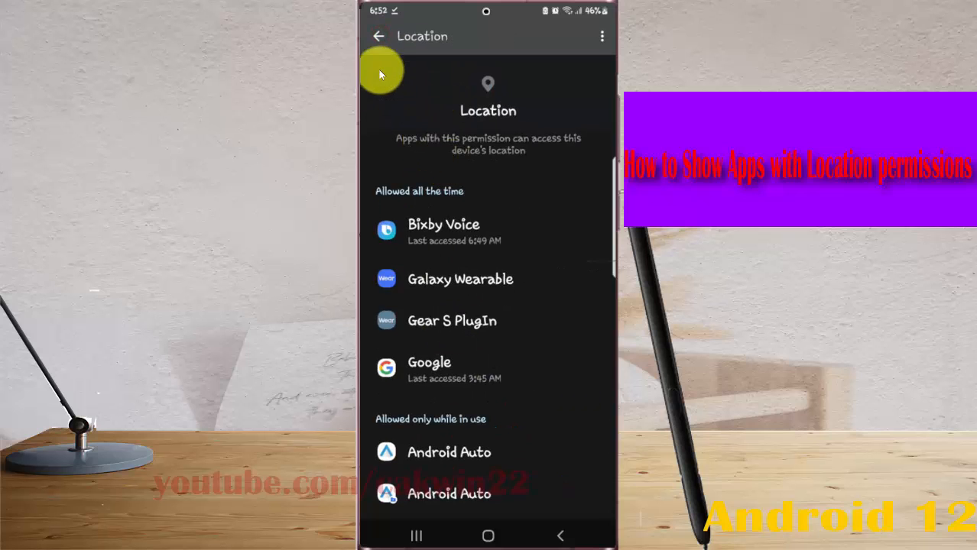